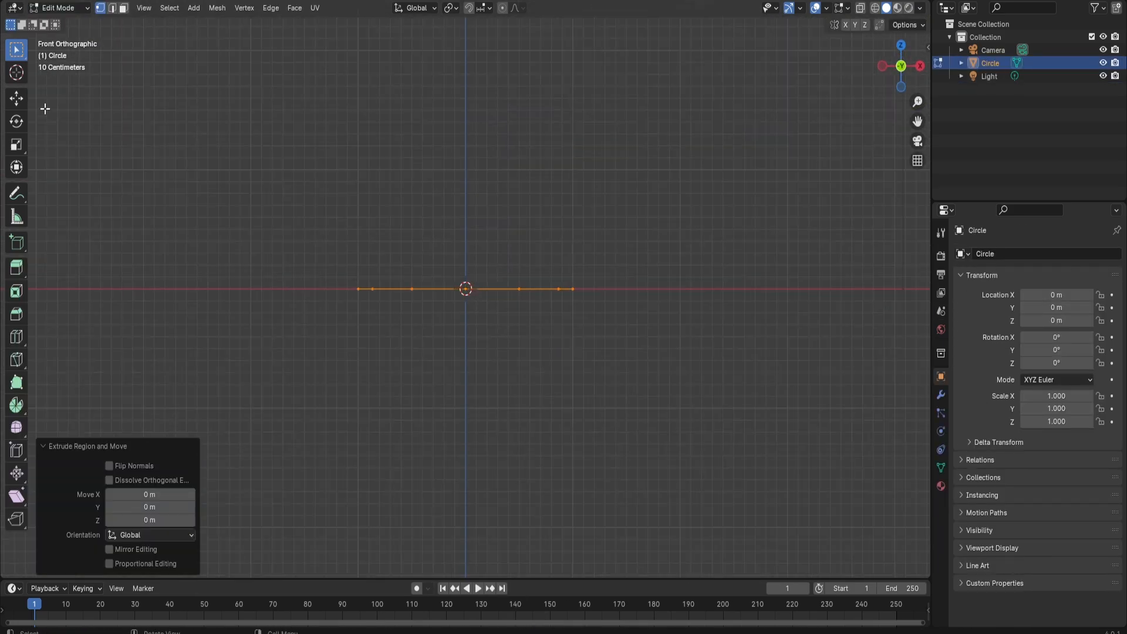
- Extrude the circle into a flat cylinder and add a Subdivision modifier for smoothing
key(Tab)
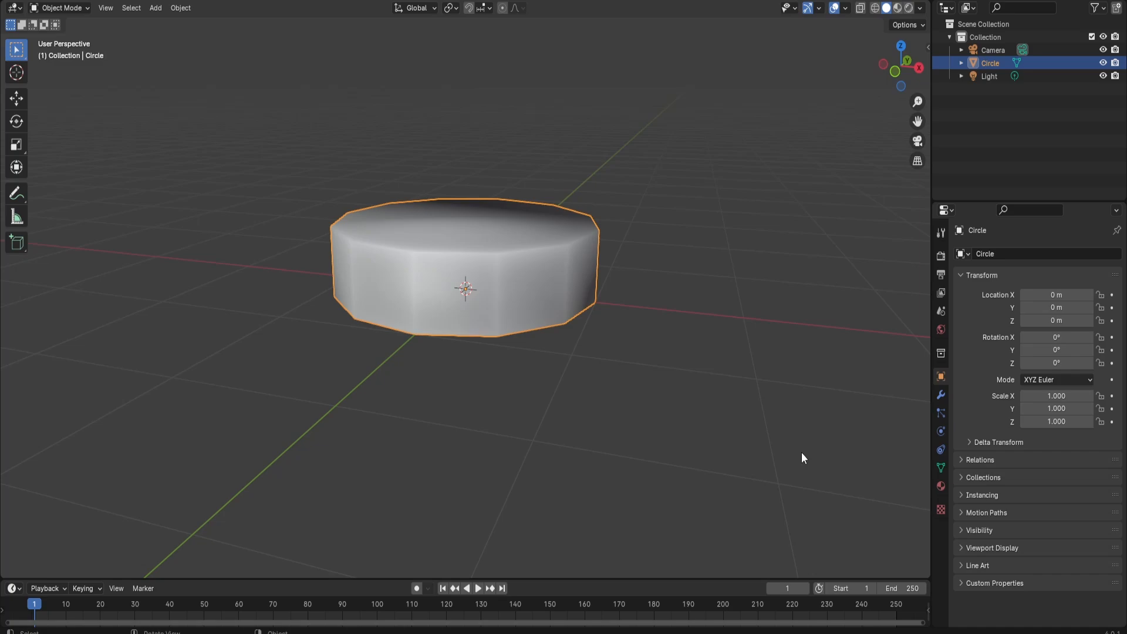
key(Tab)
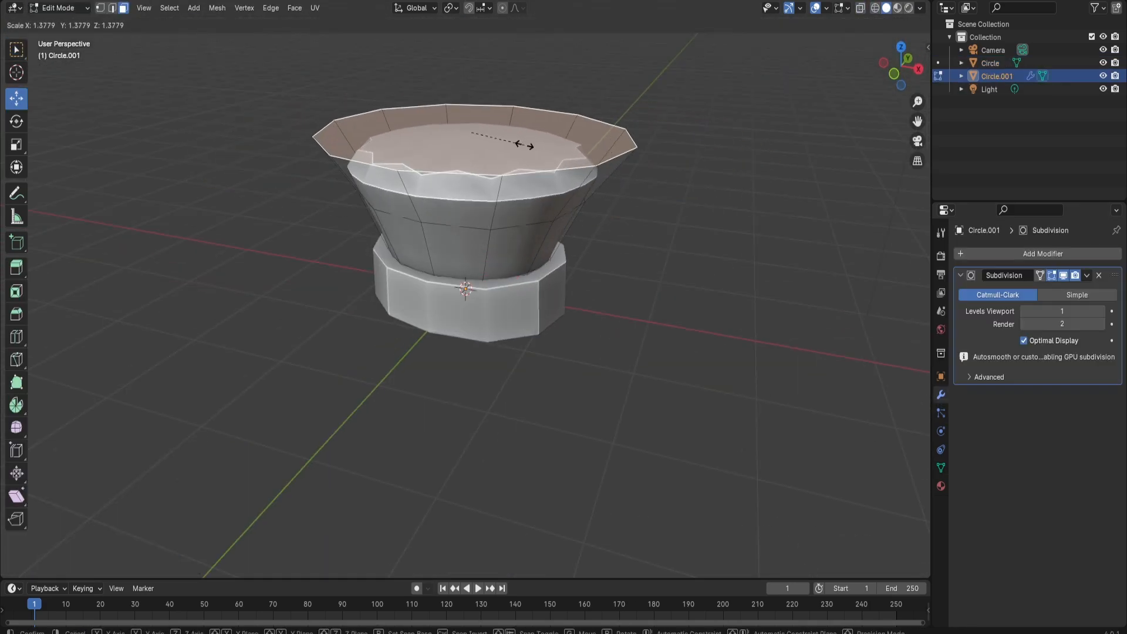
key(KP_1)
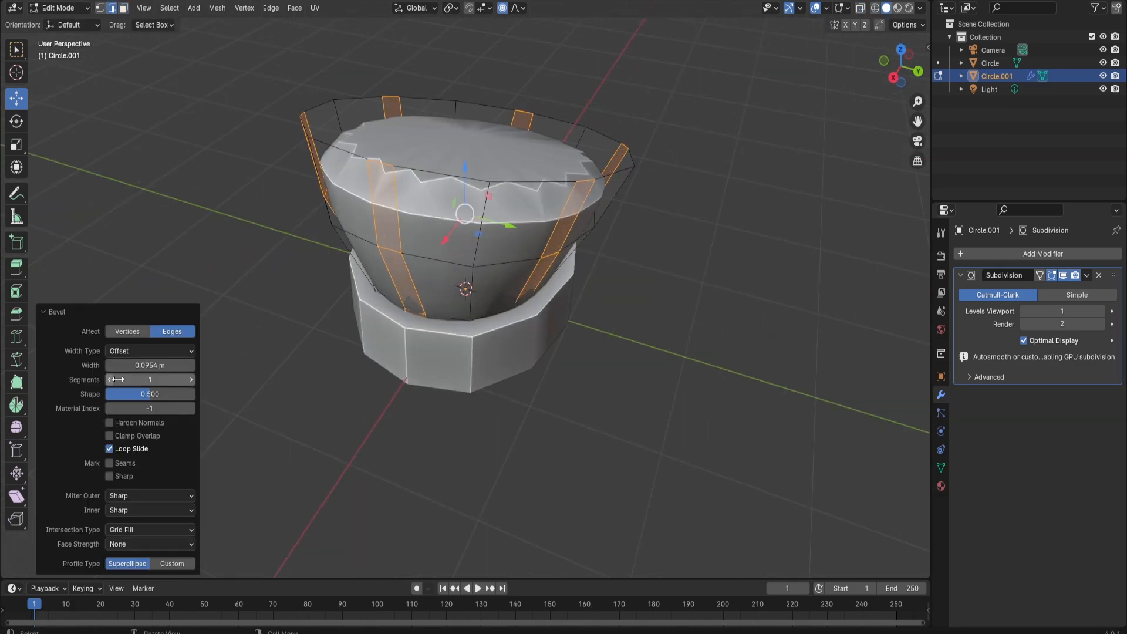
key(Tab)
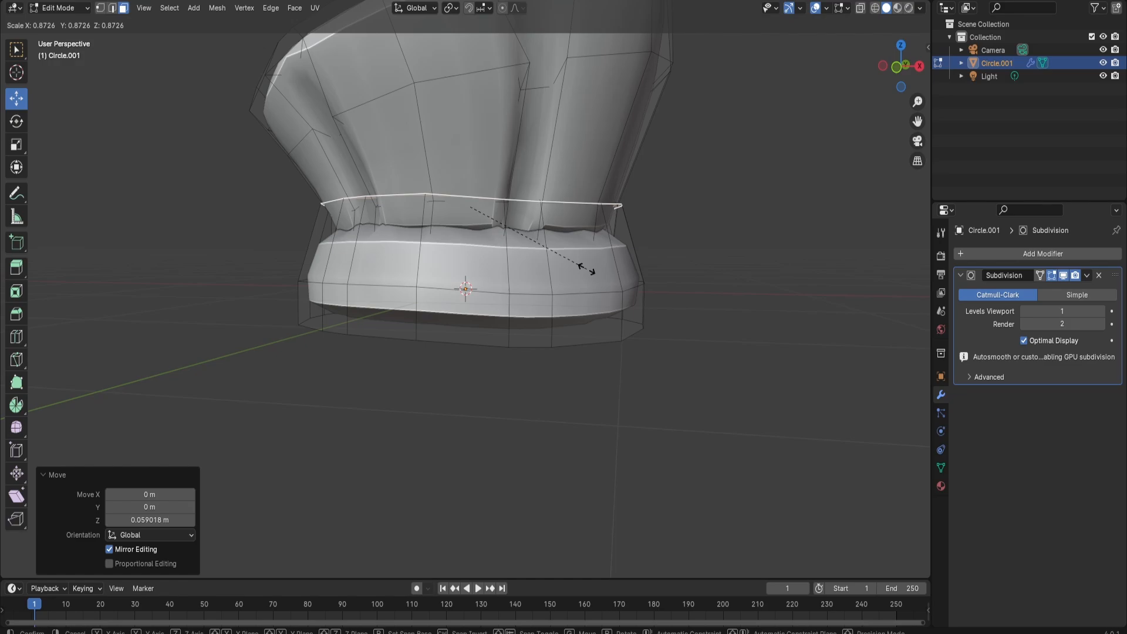
key(Tab)
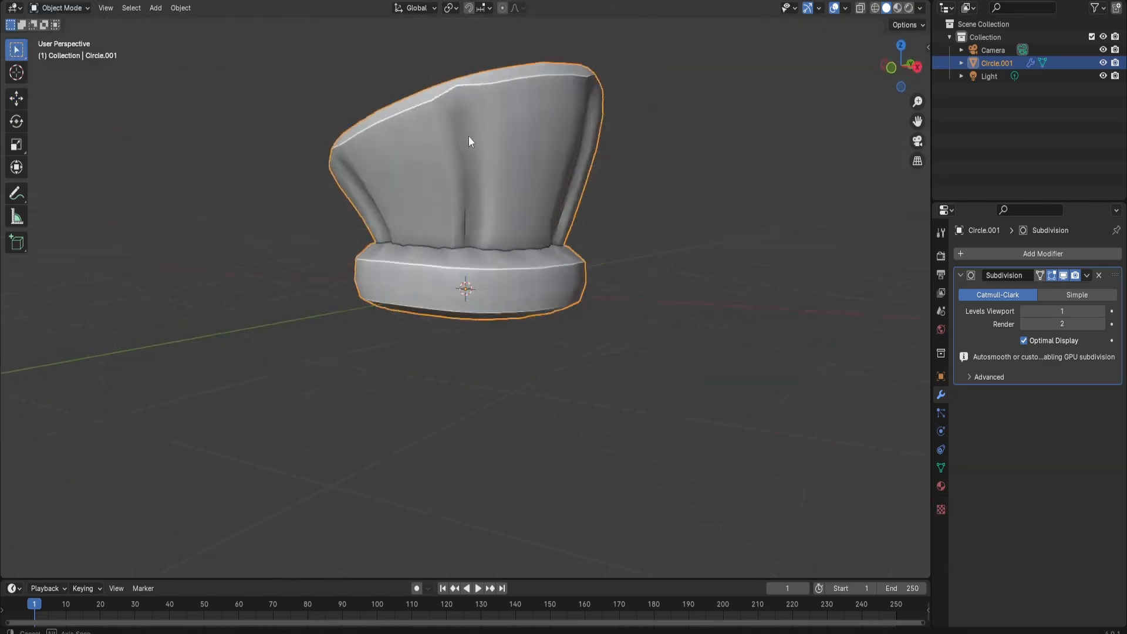
- Bevel and scale edge loops into a banded base and puffy crown, then apply the modifier
key(Tab)
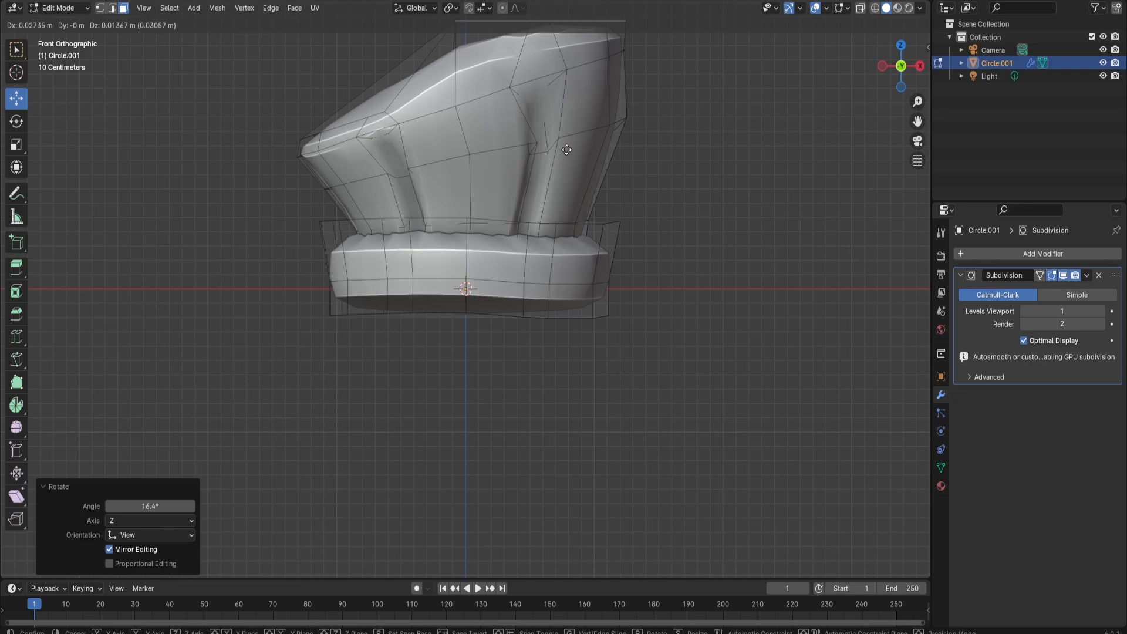
key(Tab)
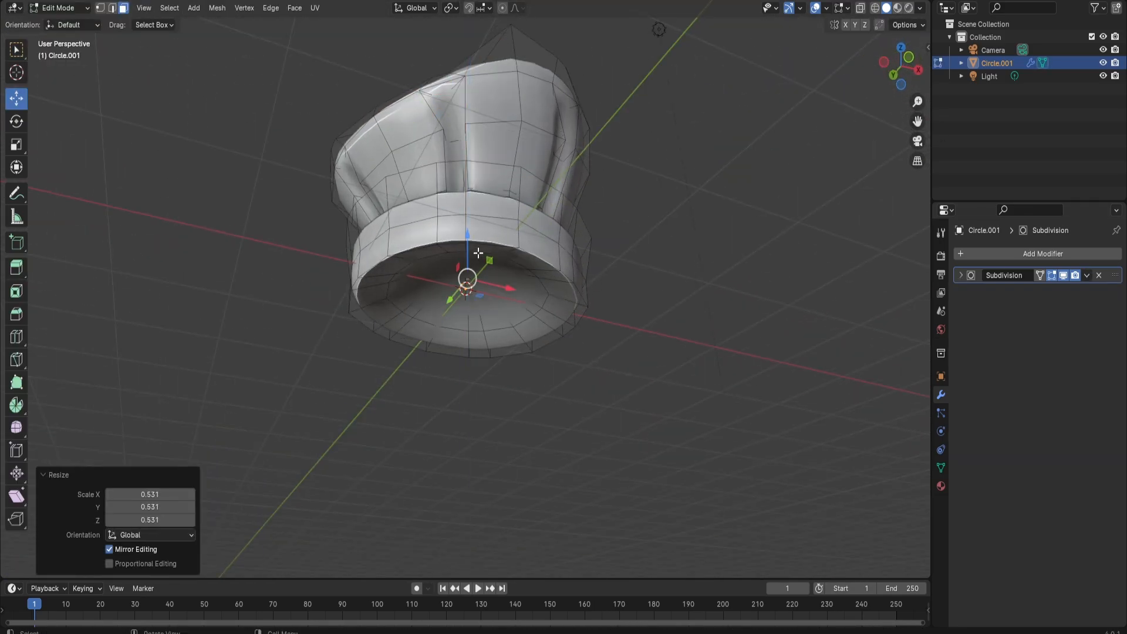
key(KP_1)
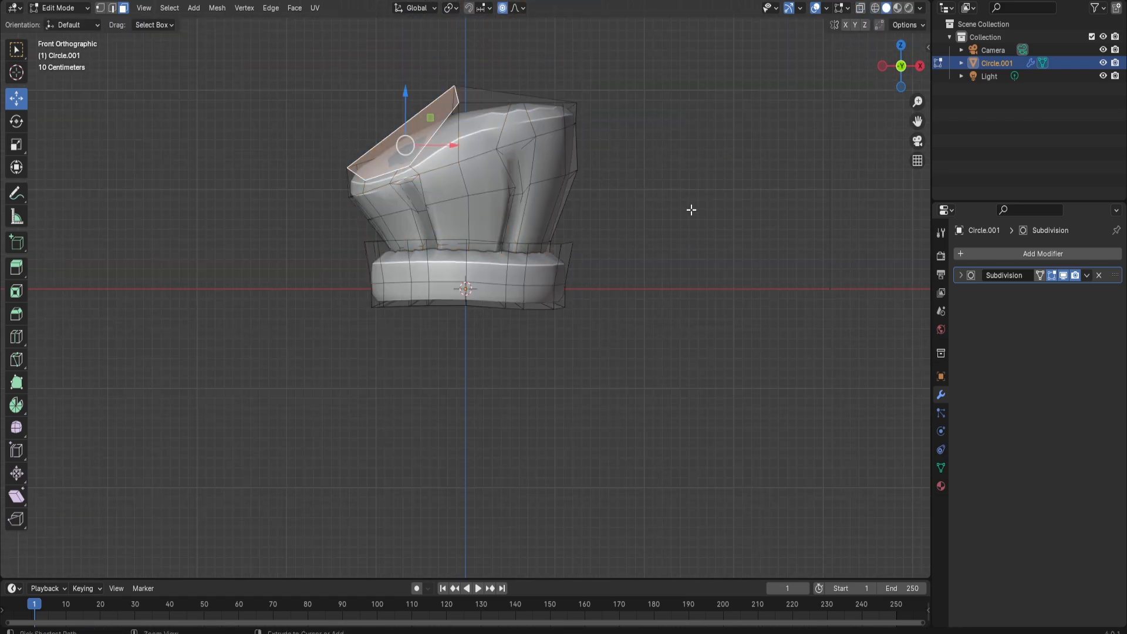
key(Tab)
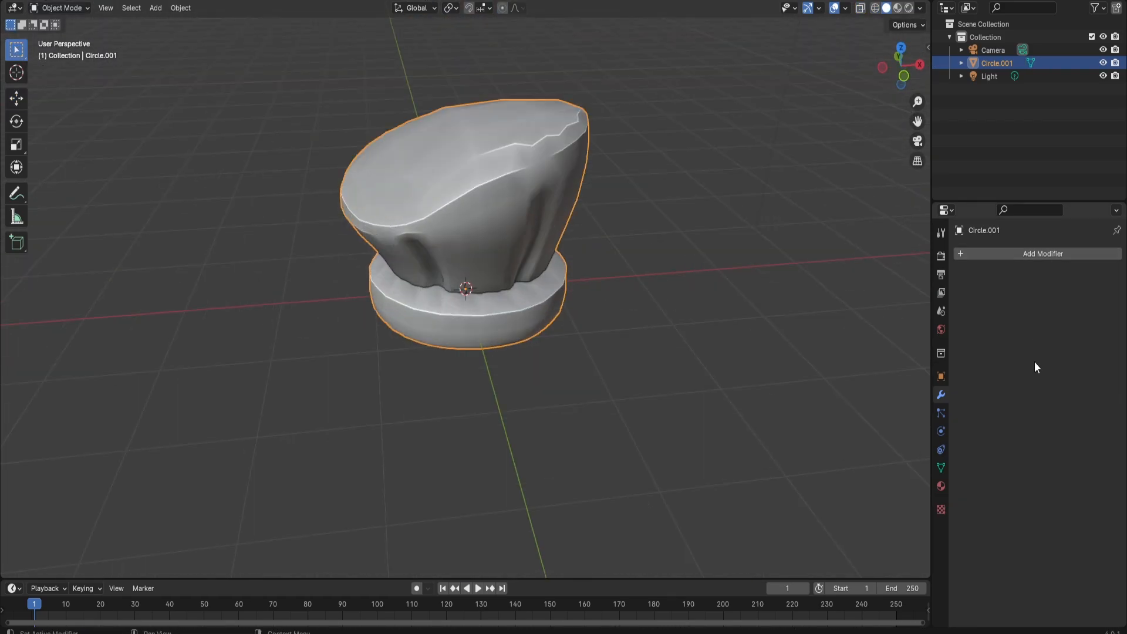
- Shape cylinders into octagonal trays, sprinkled cookies and a three-tier cake in a row
click(1042, 253)
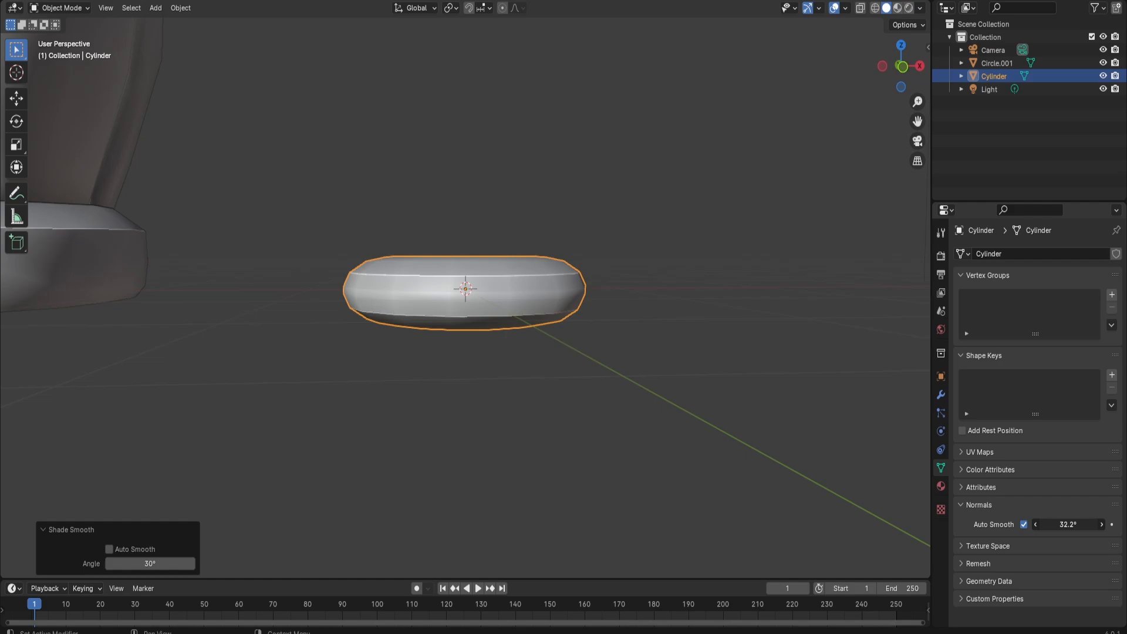
click(61, 9)
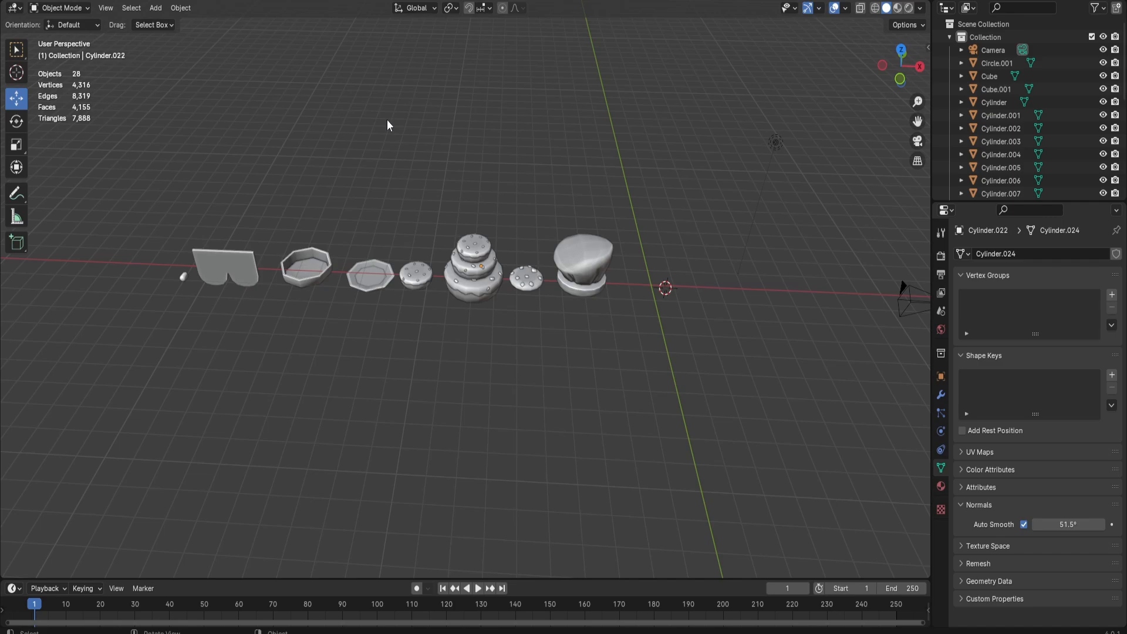
- Add a cube and stretch it wider into the ground-floor block beside the props
click(155, 8)
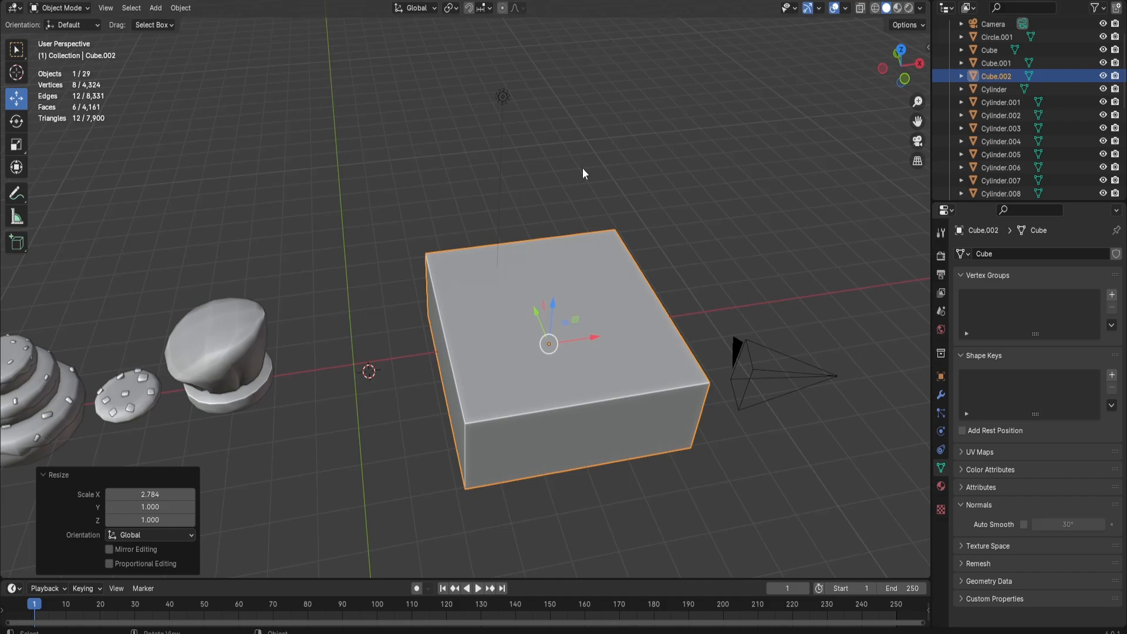
key(Tab)
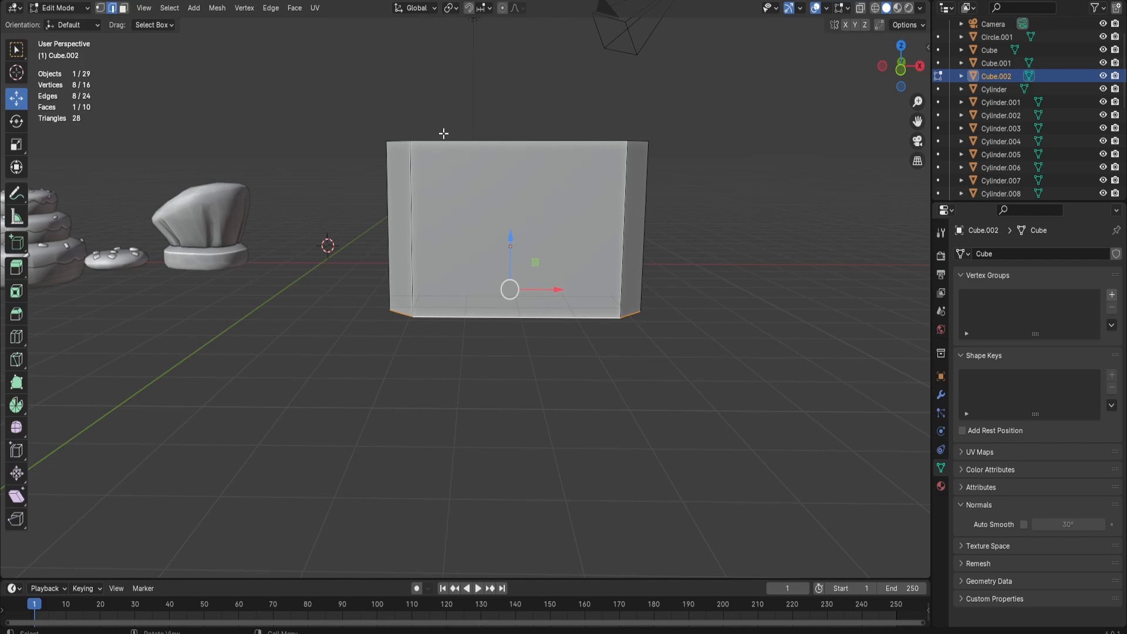
mouse_move(508, 165)
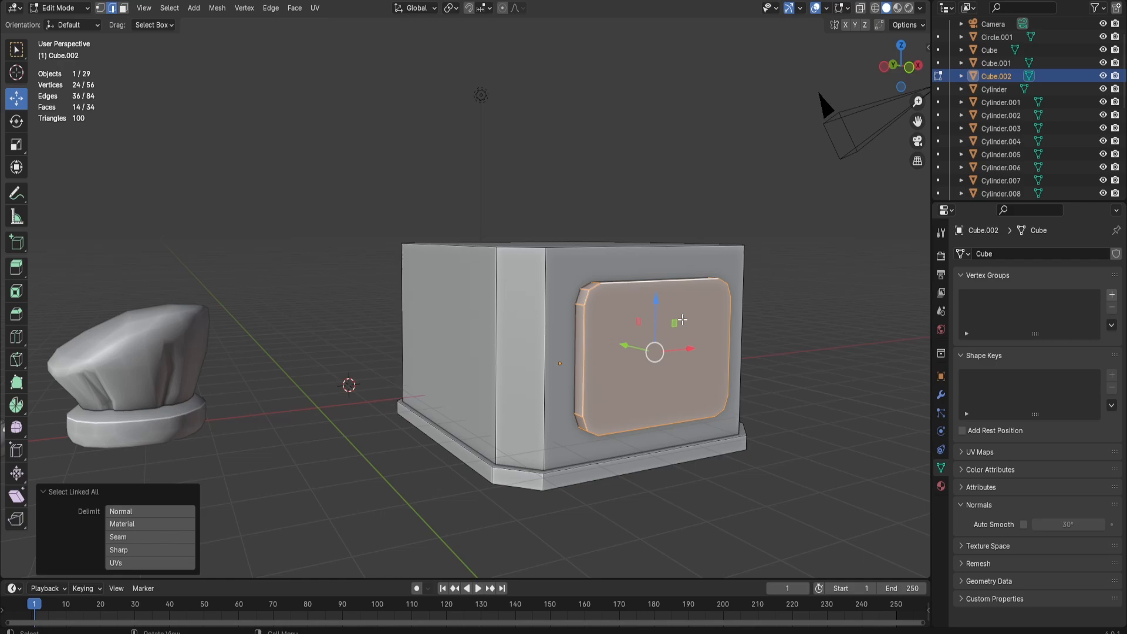
- Cut the rounded panel into the front wall with Face > Intersect (Boolean) and bevel the frame
click(294, 8)
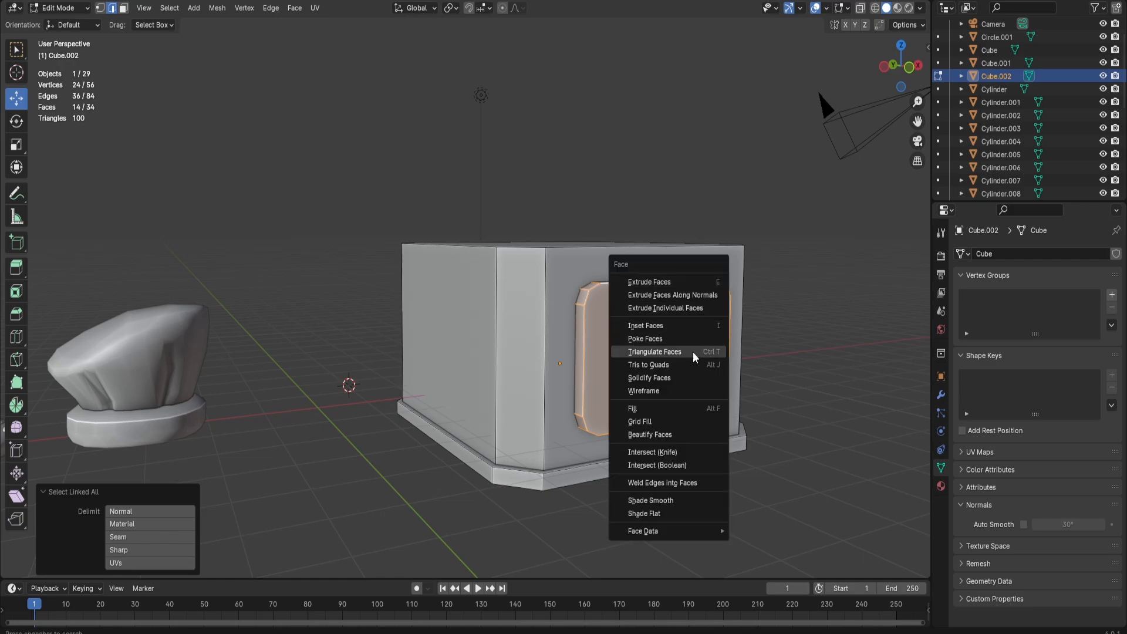
mouse_move(690, 465)
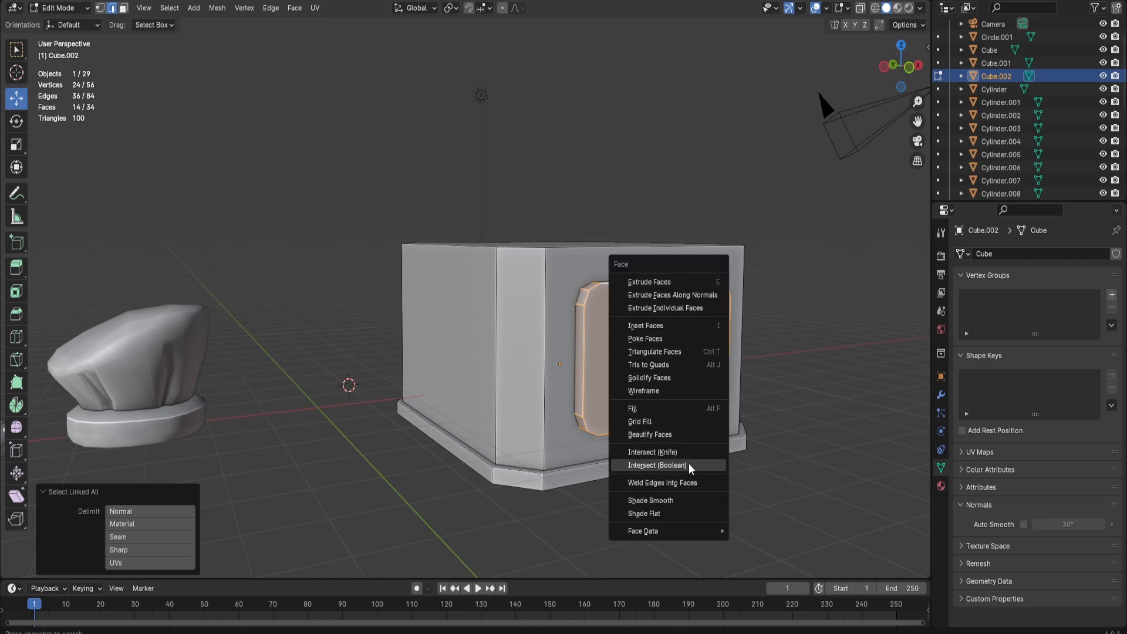
click(655, 465)
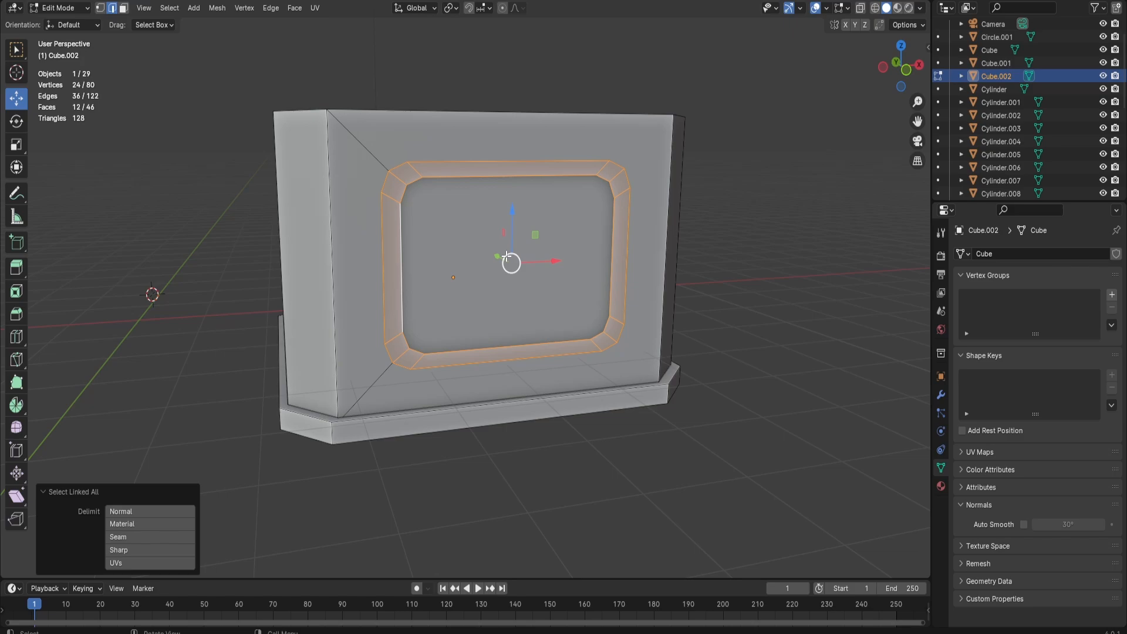
key(s)
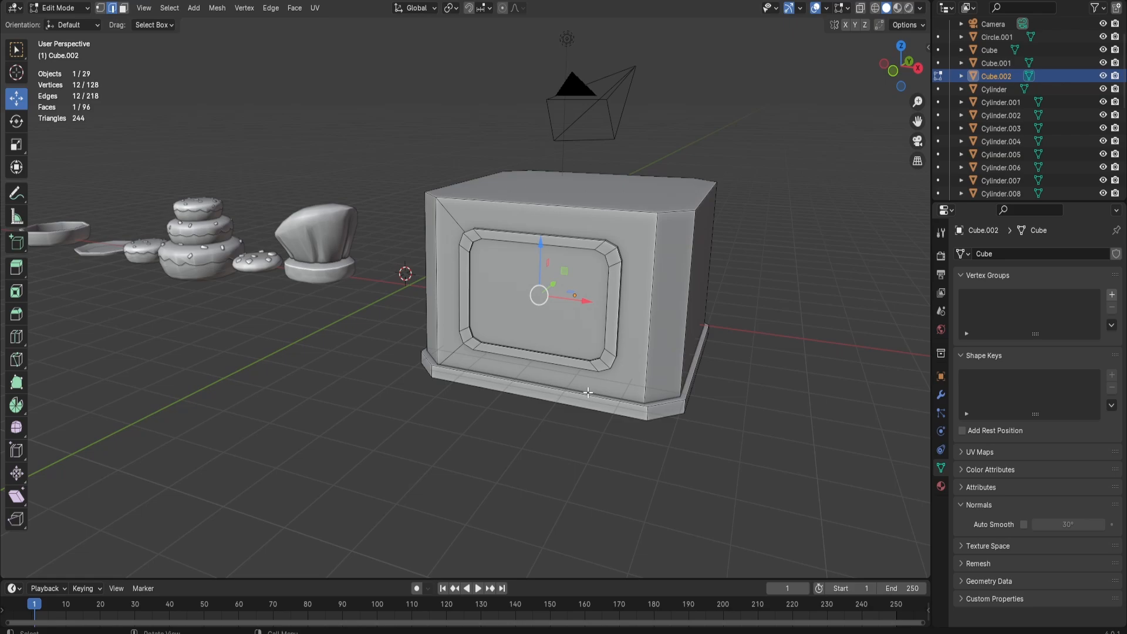
- Duplicate the storey upward as a narrower second floor and separate the sloped roof bands
key(shift+d)
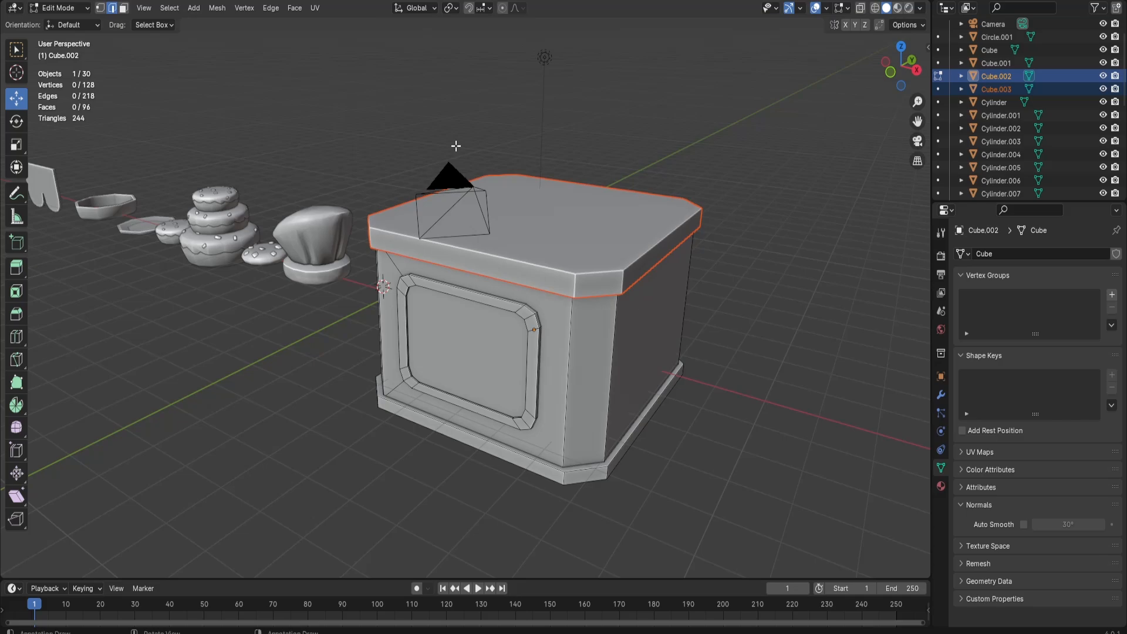
key(shift+d)
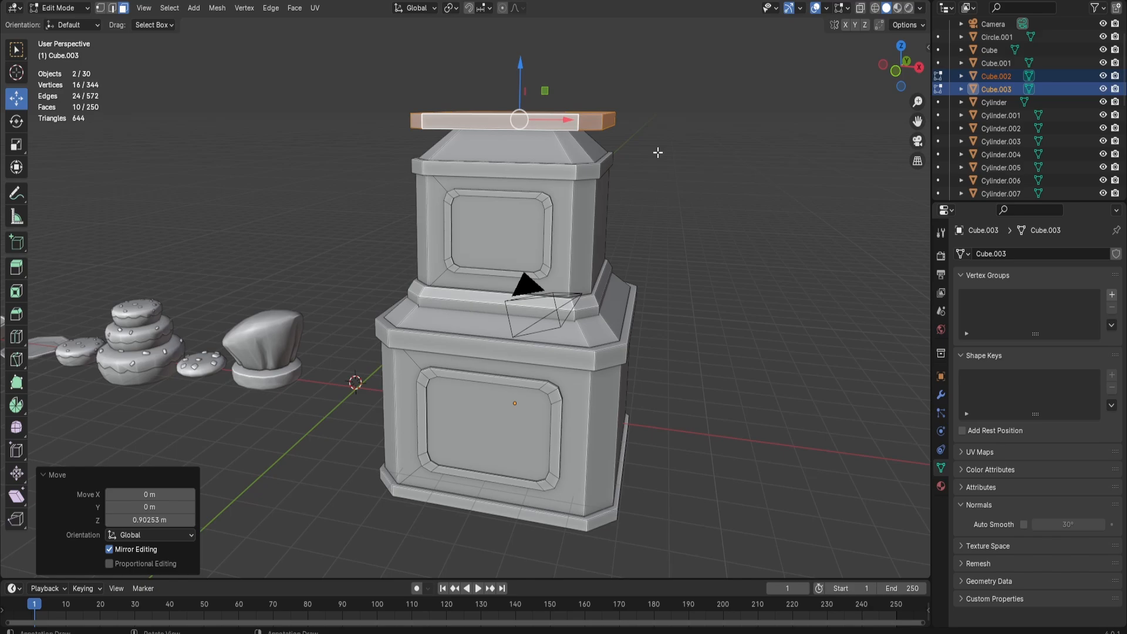
key(s)
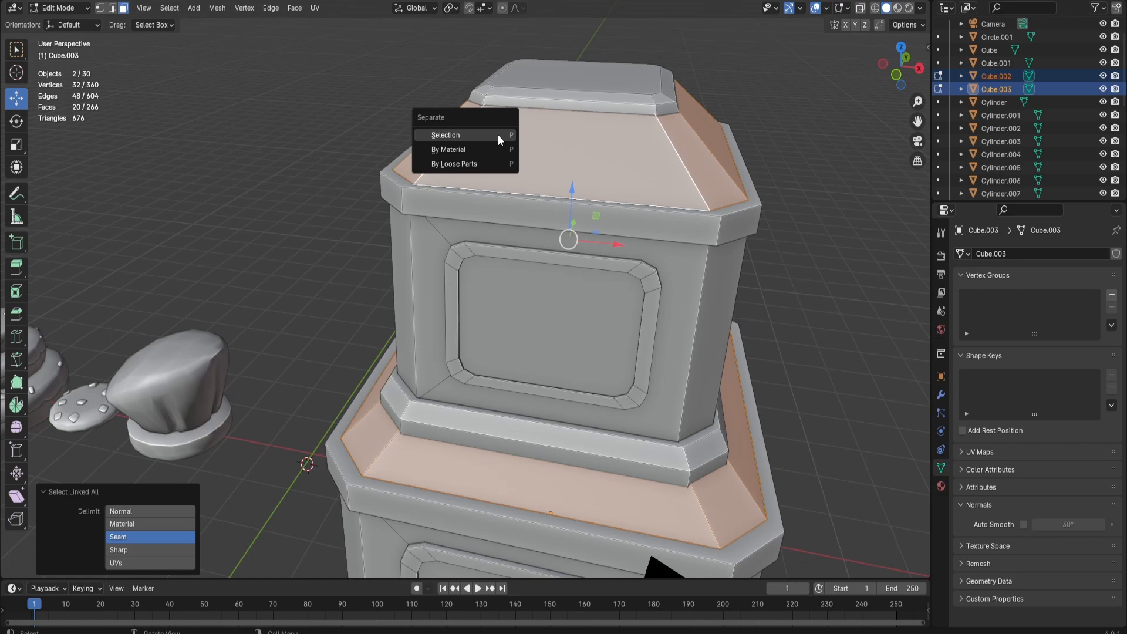
click(445, 135)
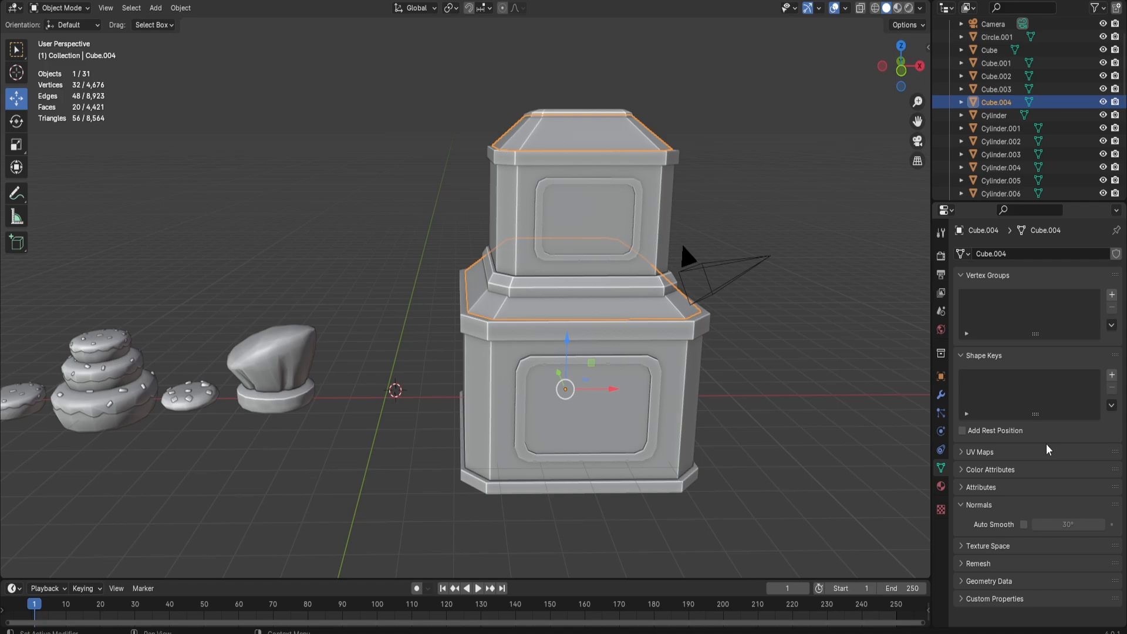
- Recalculate normals on the whole building with Shift+N so every face points outward
click(1024, 524)
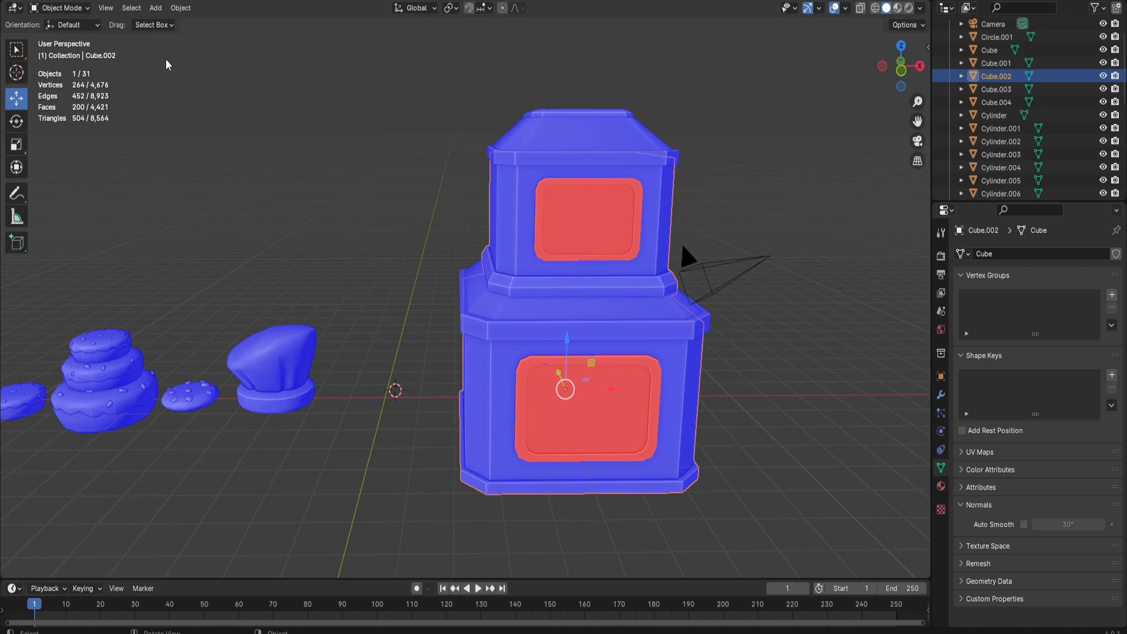
key(Tab)
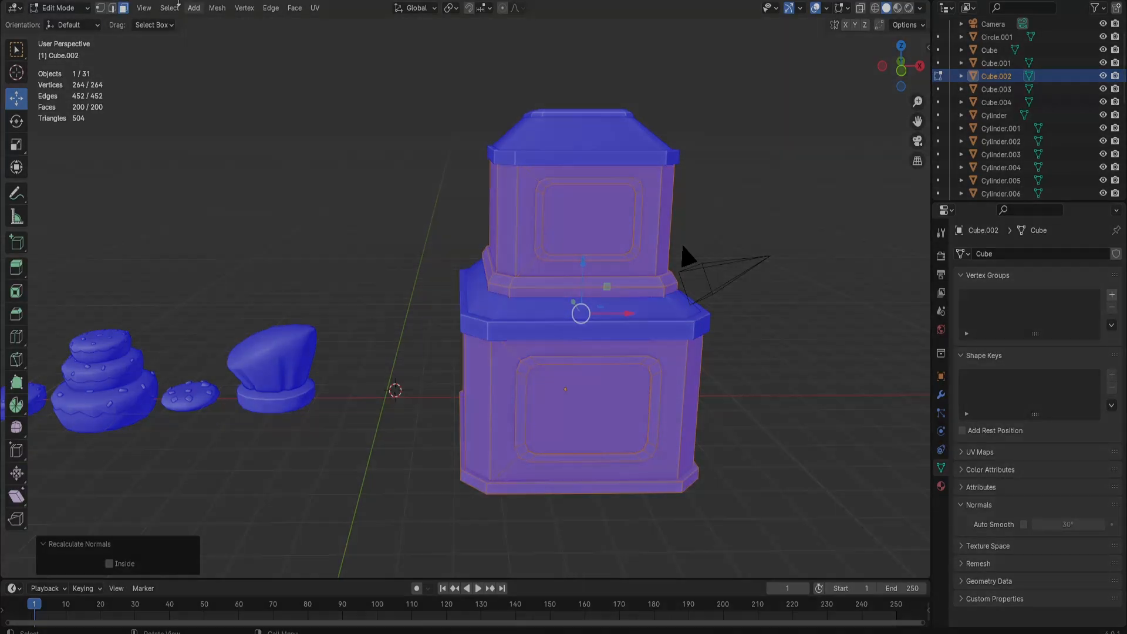
key(Tab)
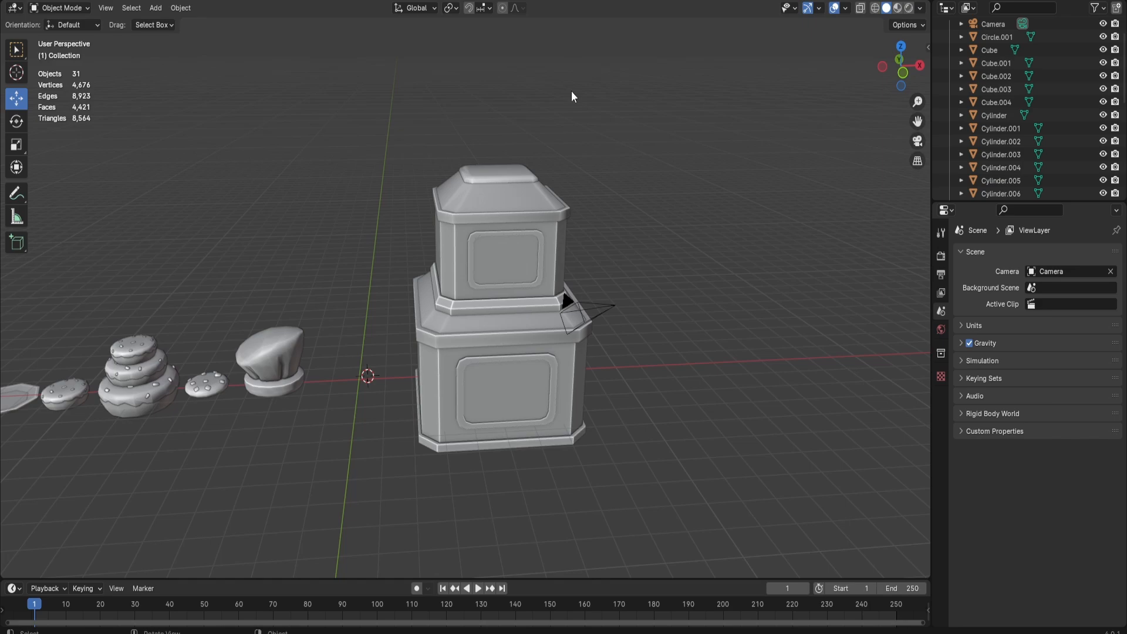
mouse_move(326, 120)
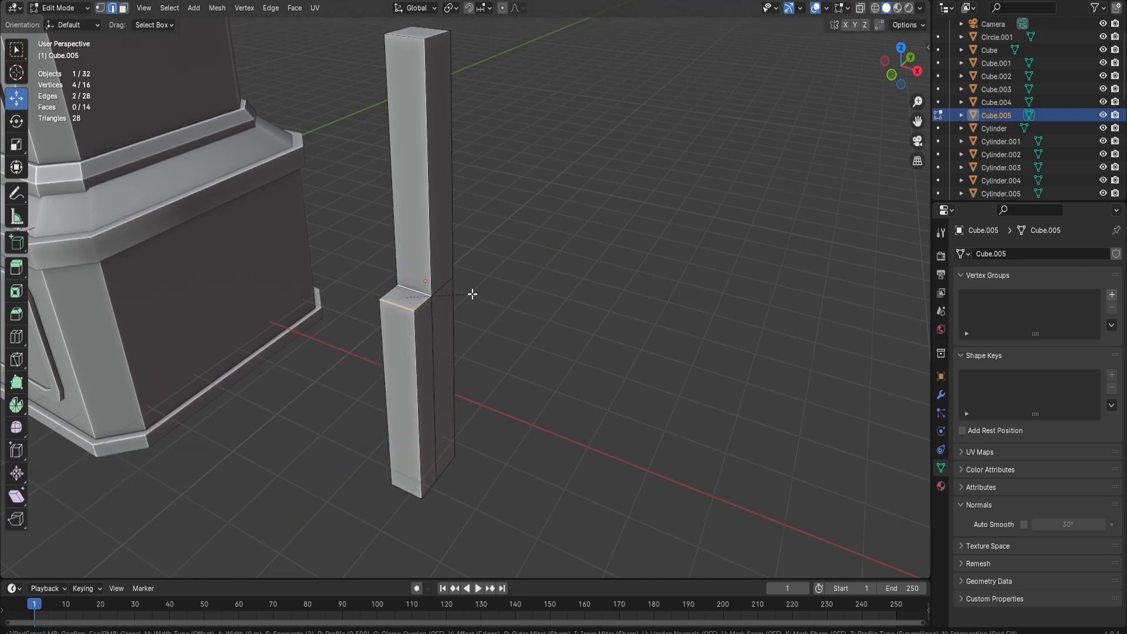
- Shape a thin bevelled cube into pillars at the front corners of both storeys
key(Tab)
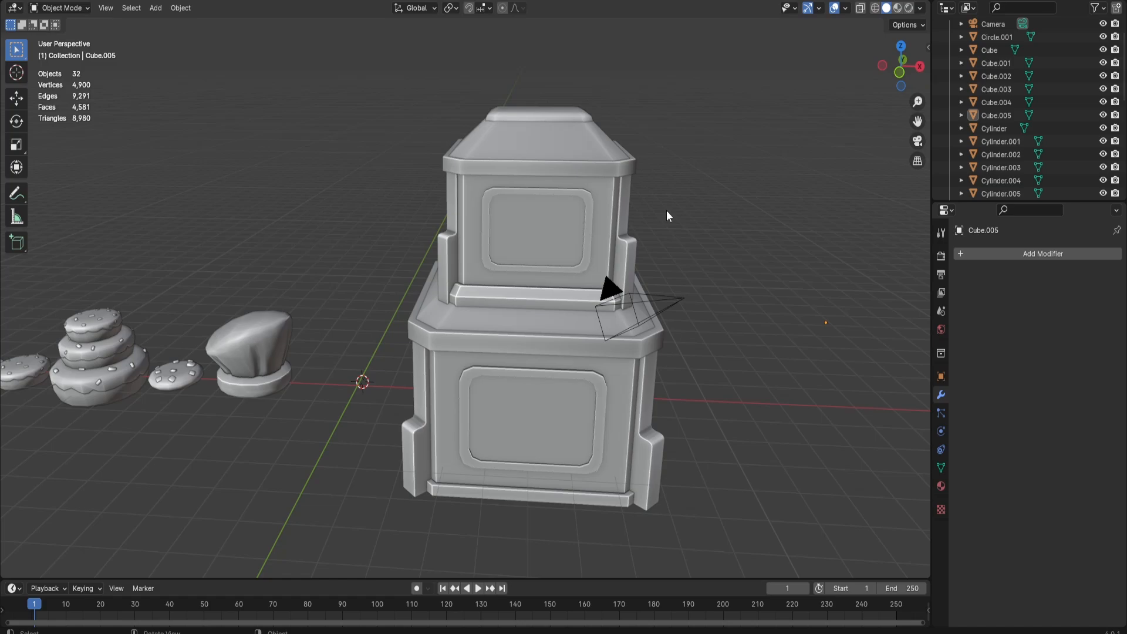
mouse_move(662, 209)
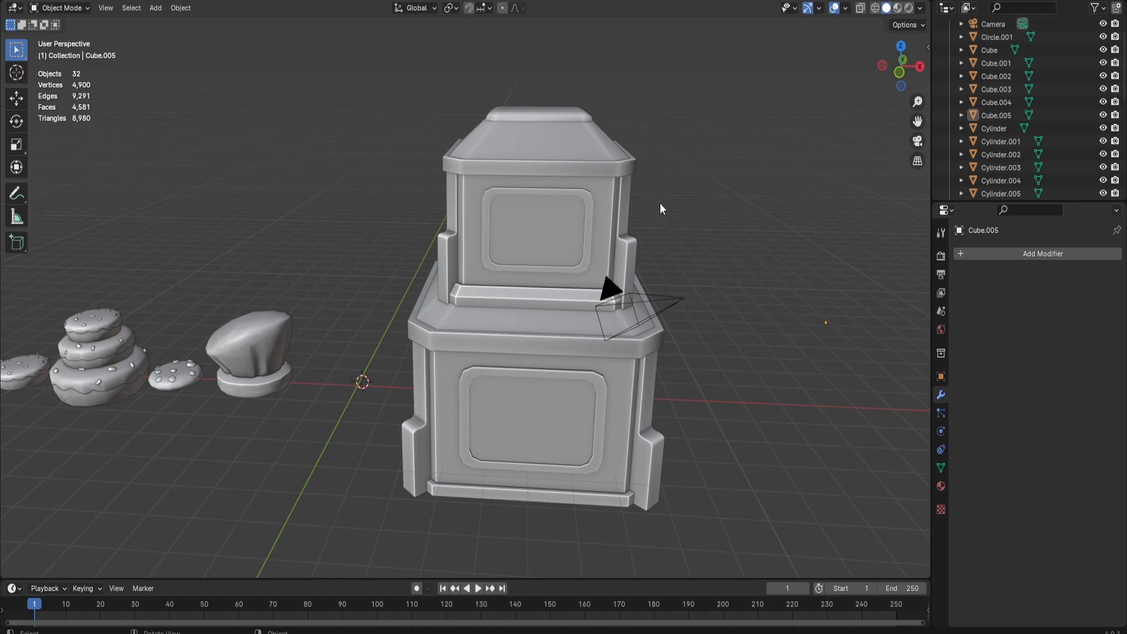
- Shape cylinders into an octagonal-topped pedestal table and slanted pole, editing the table's foot
key(Tab)
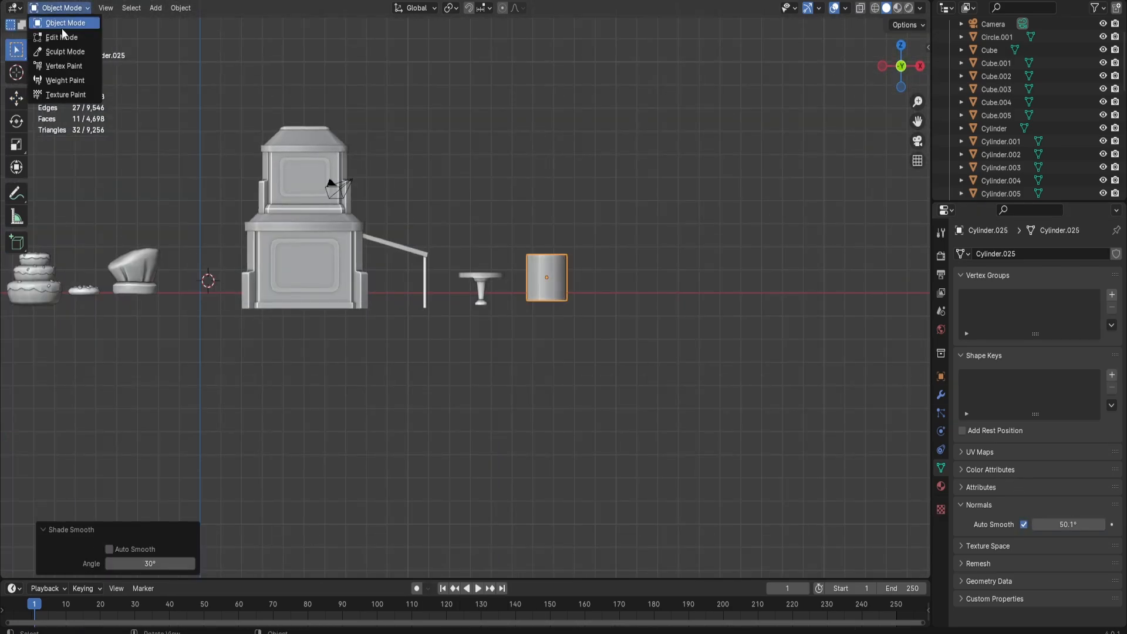
click(62, 37)
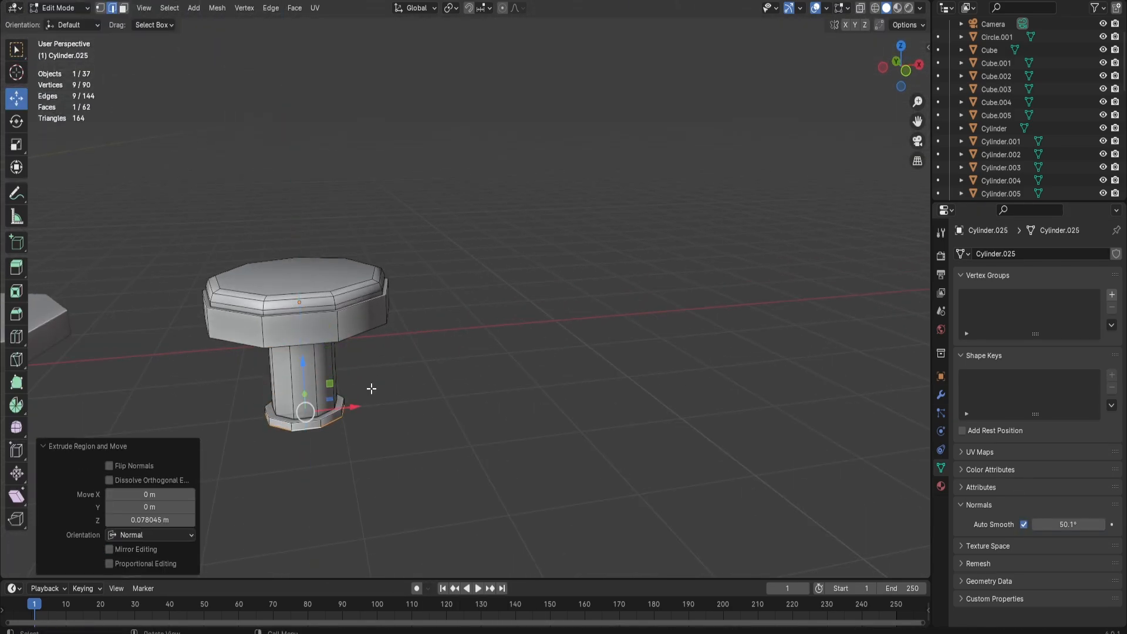